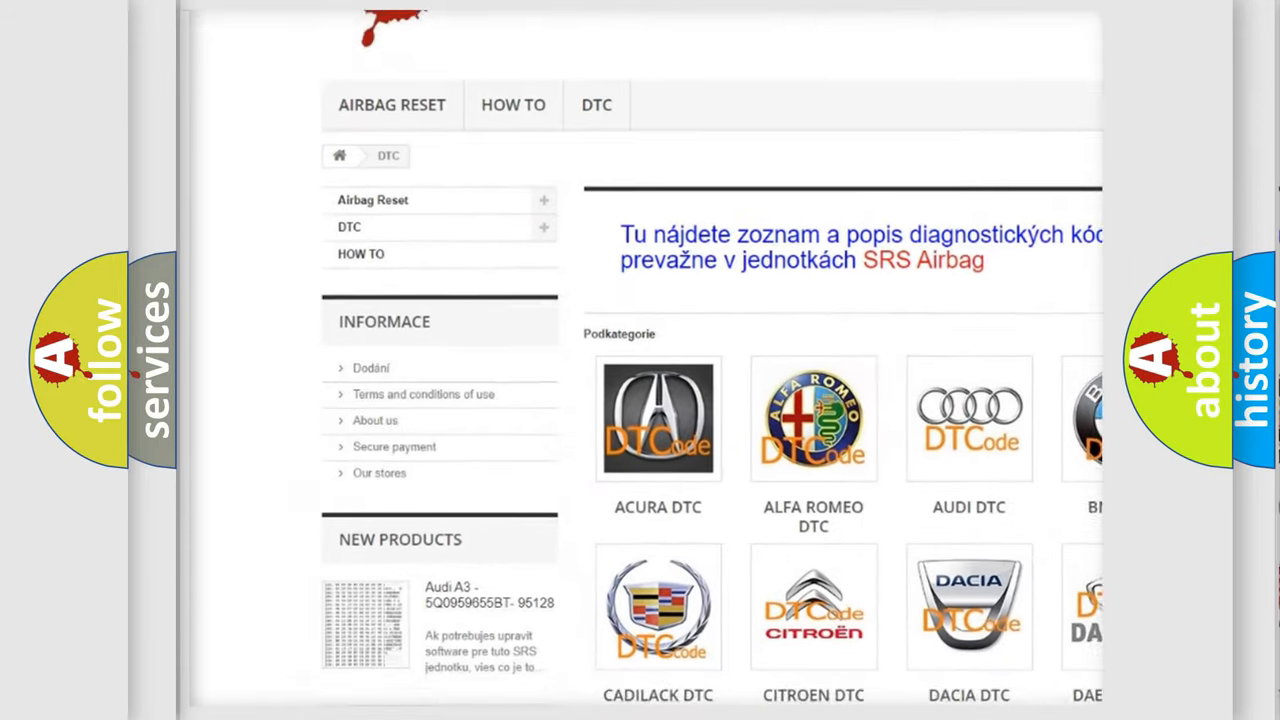
scroll("down", 3)
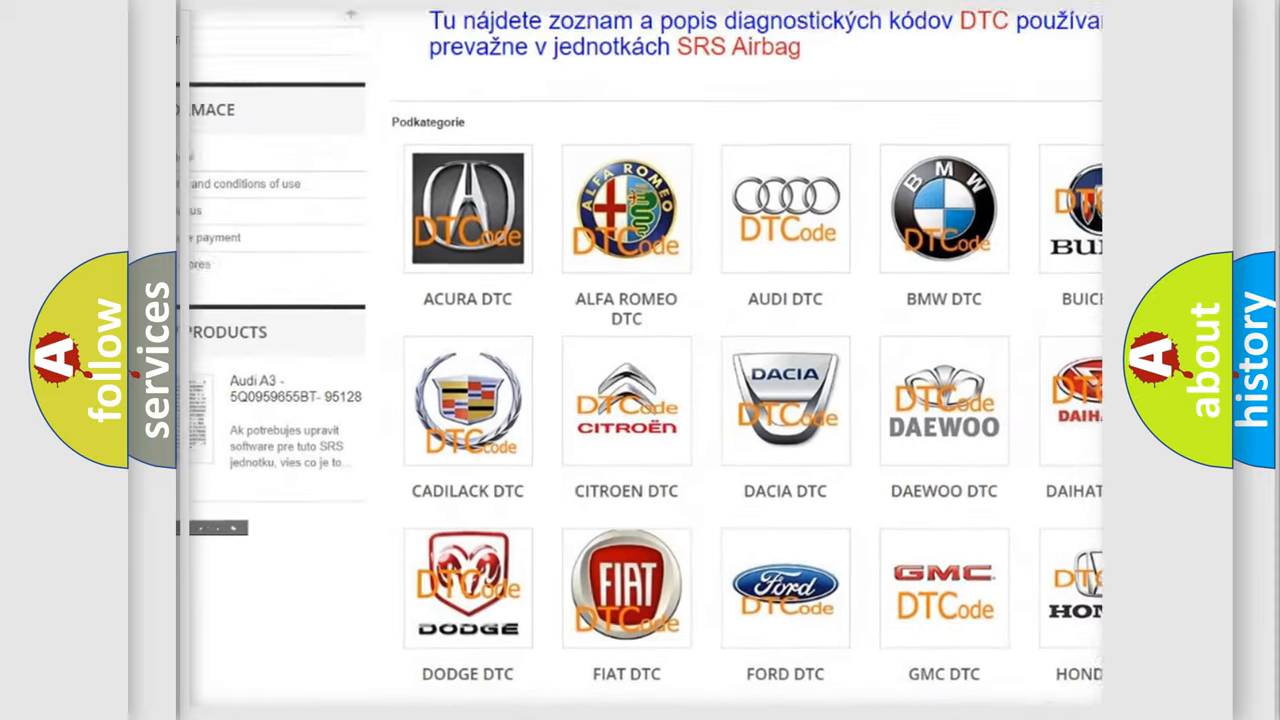
scroll("down", 3)
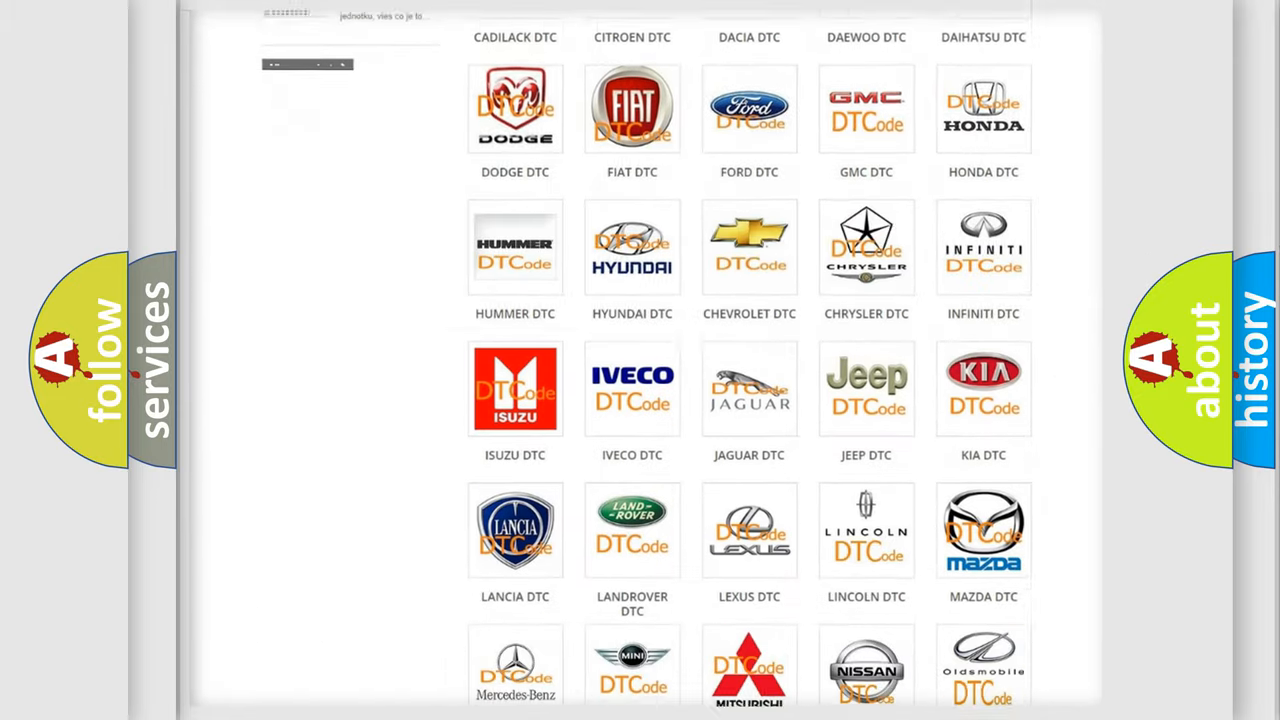
scroll("down", 3)
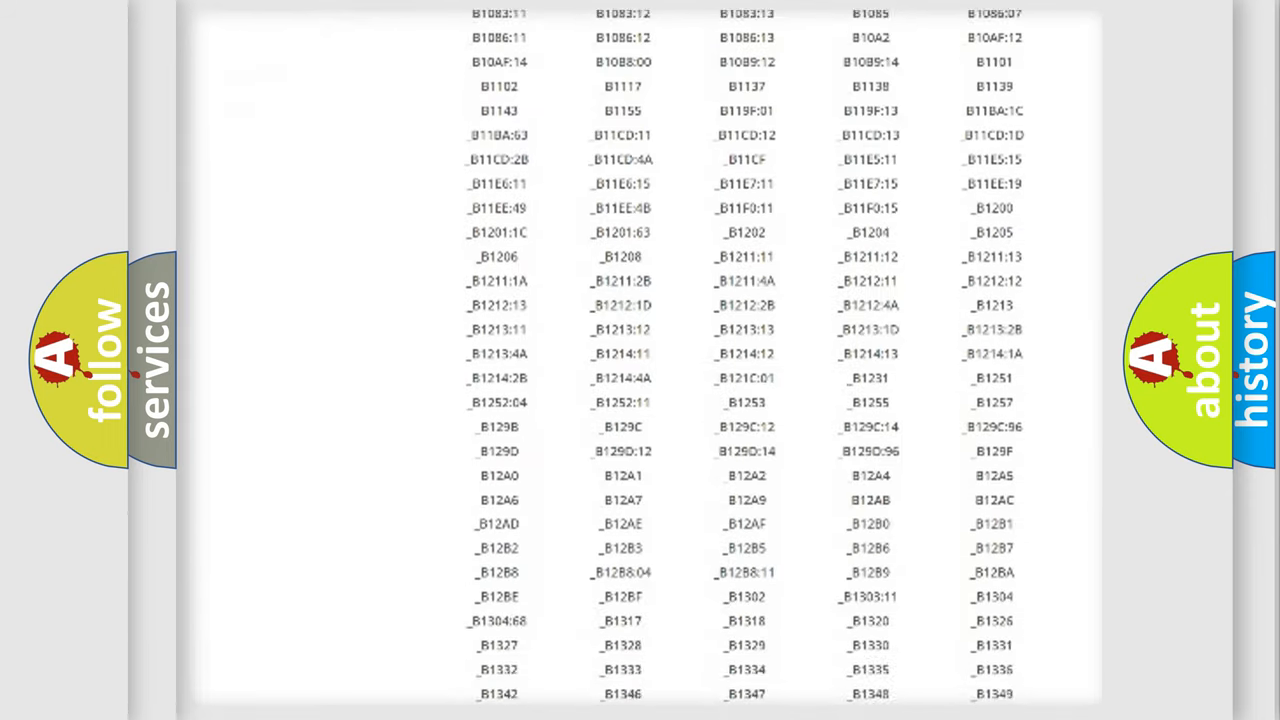
scroll("down", 3)
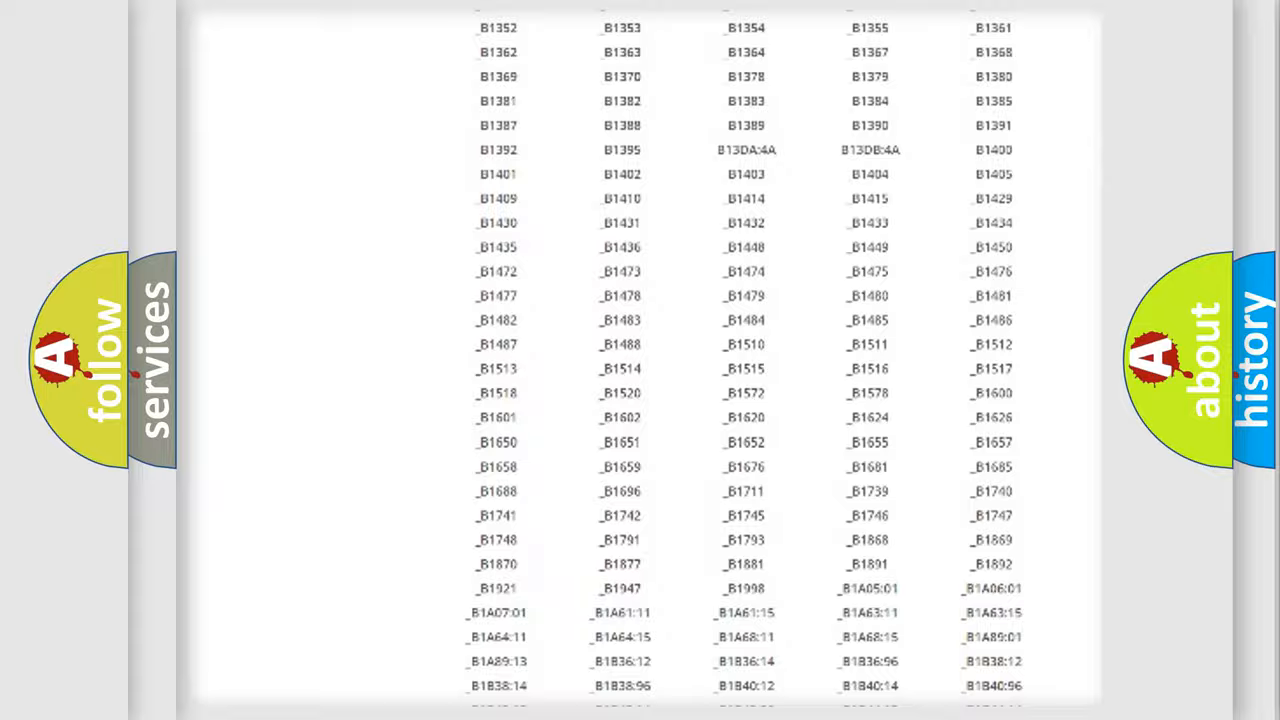